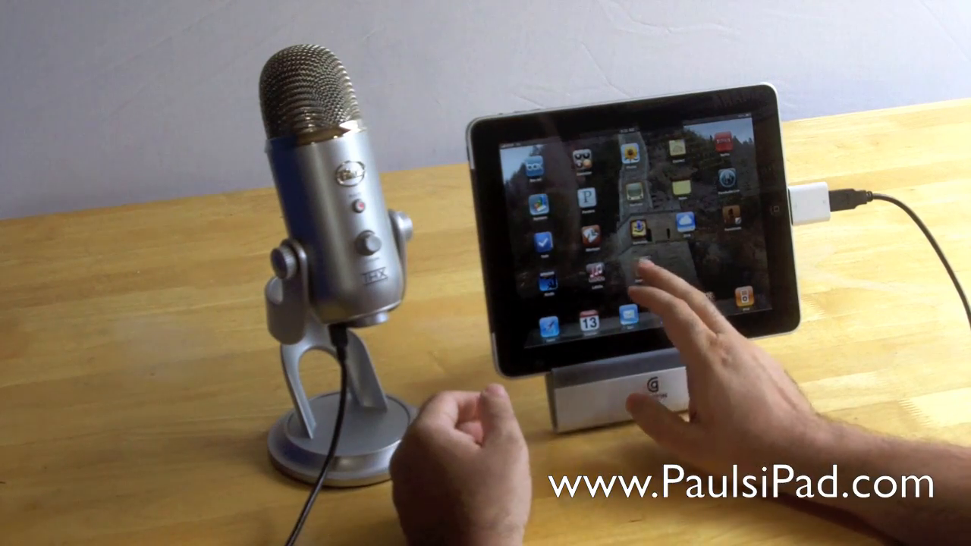
pyautogui.click(637, 265)
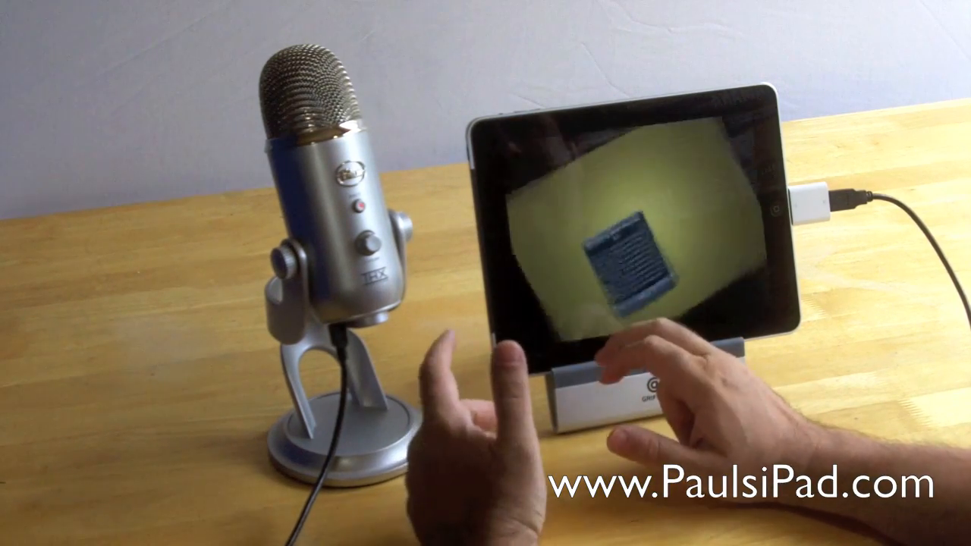